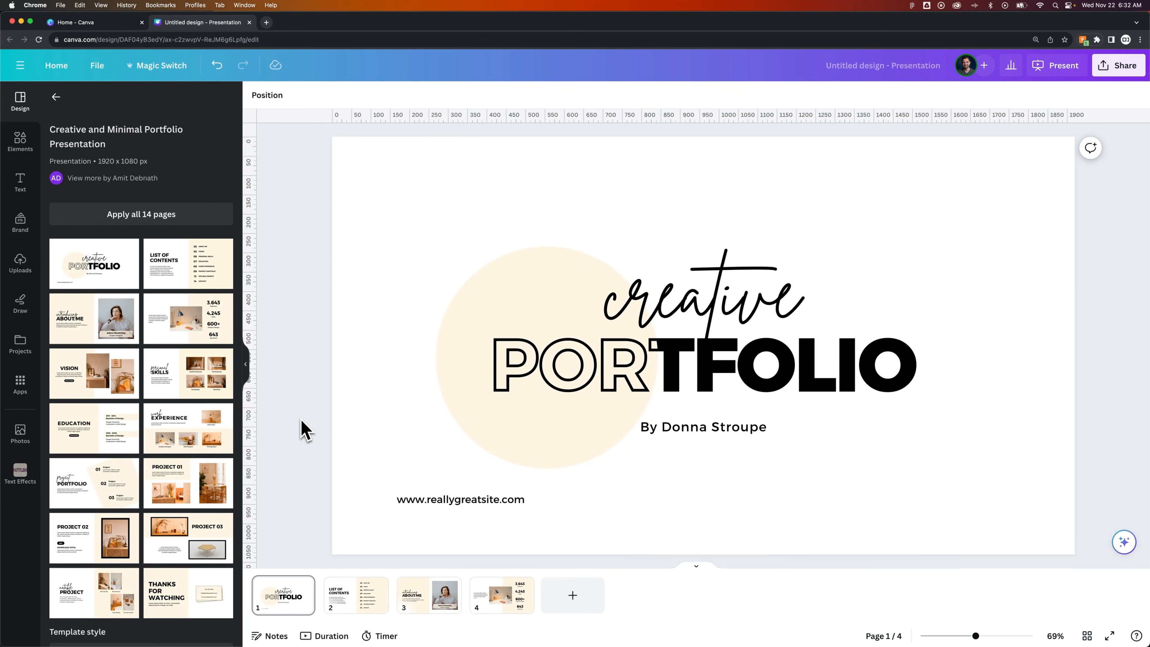
mouse_move(1056, 65)
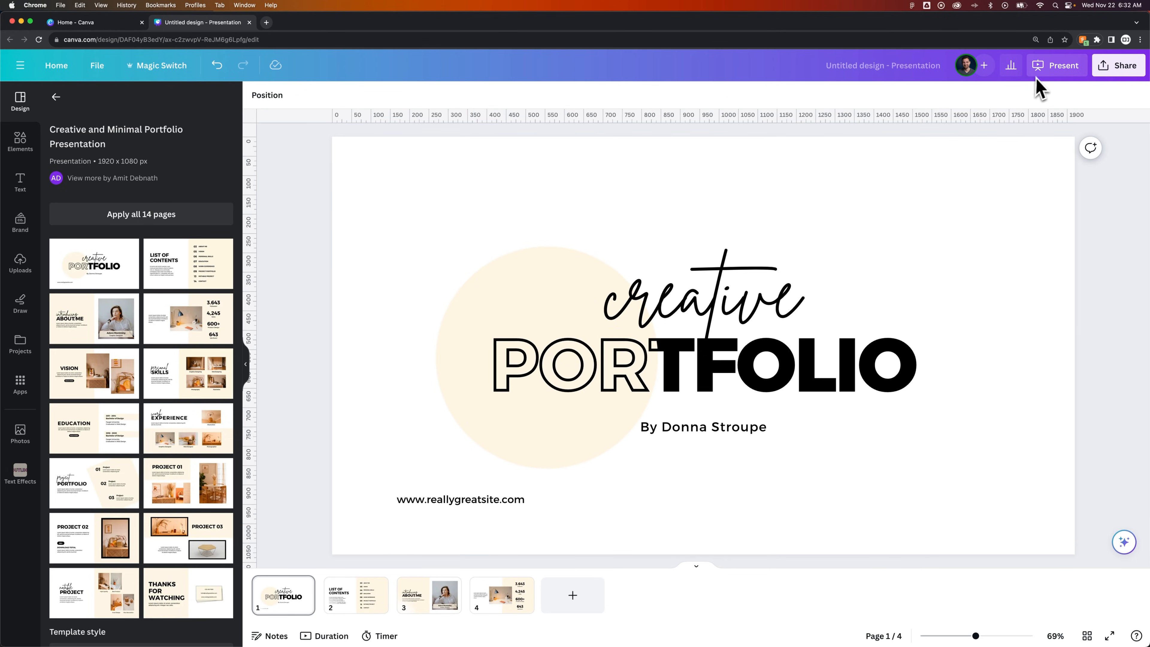
- Bring page 4, the statistics slide with Followers, Sales and Product Design figures, into view
click(355, 595)
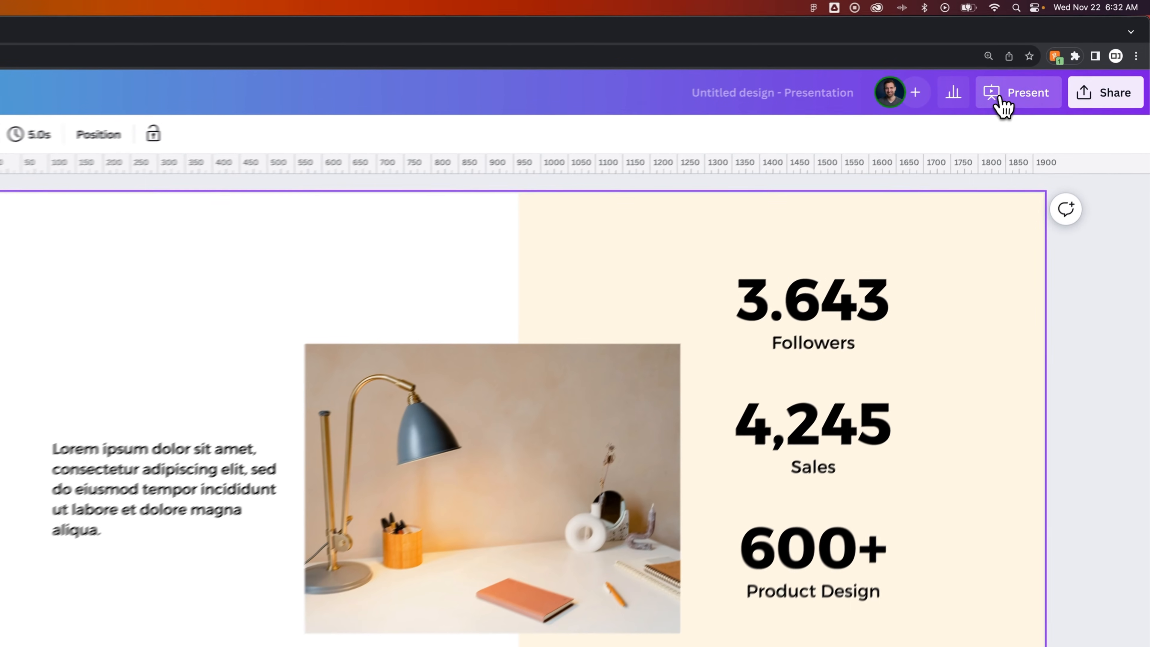
- Choose Autoplay from the Present options to run the portfolio as an auto-advancing slideshow
click(1028, 92)
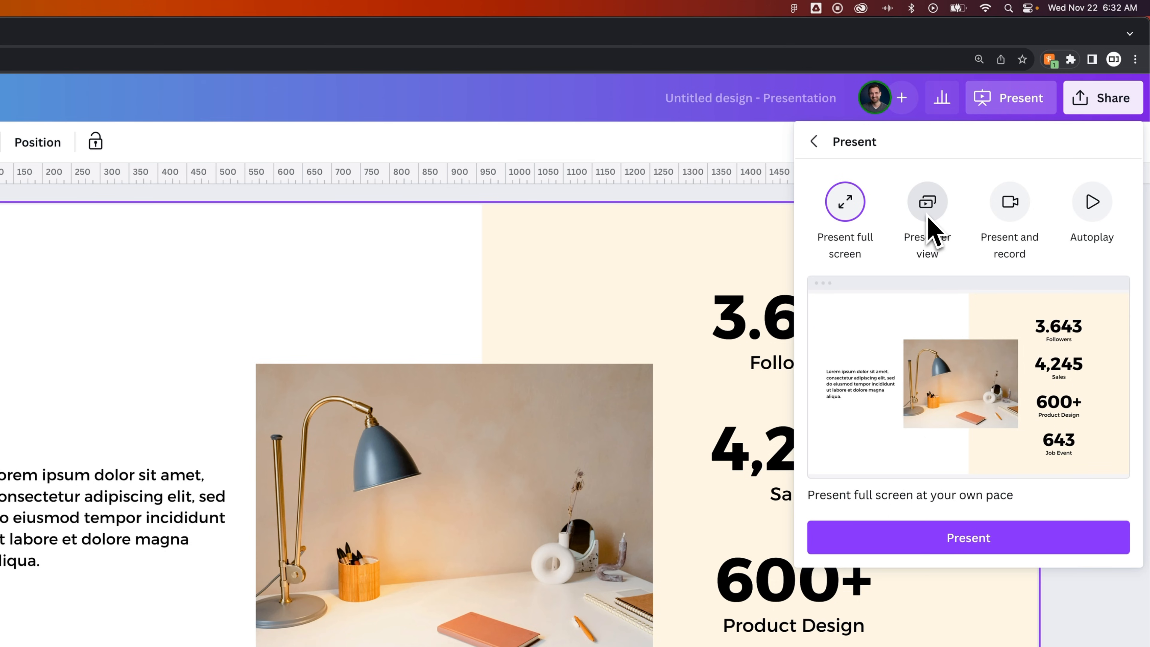
mouse_move(1010, 212)
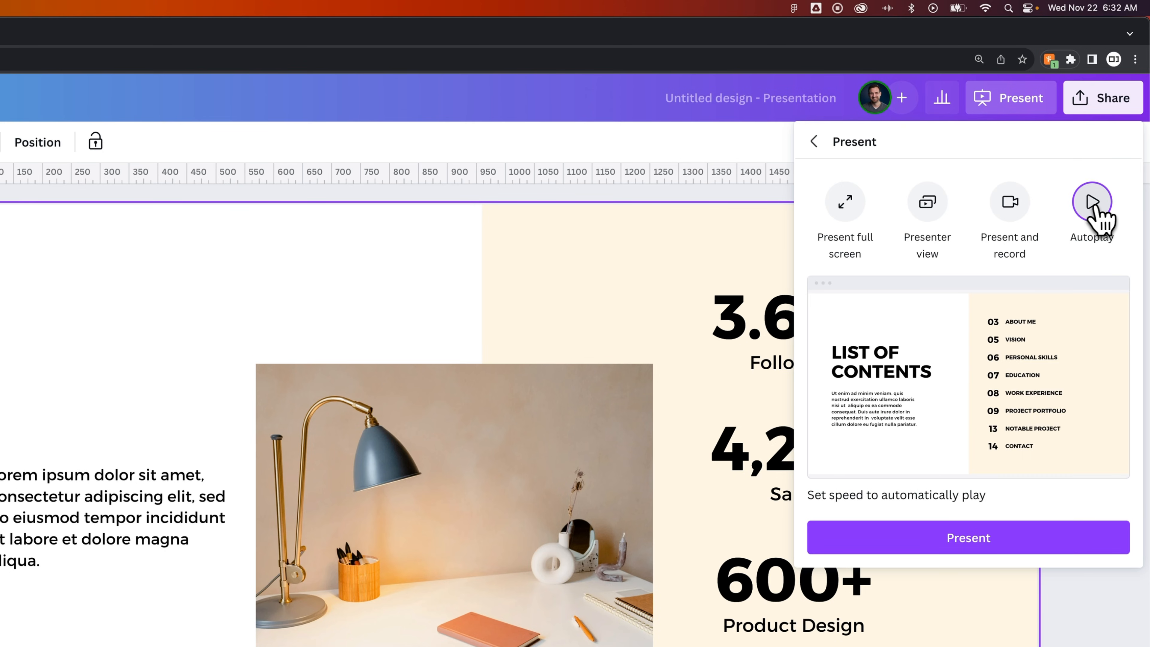
click(1091, 202)
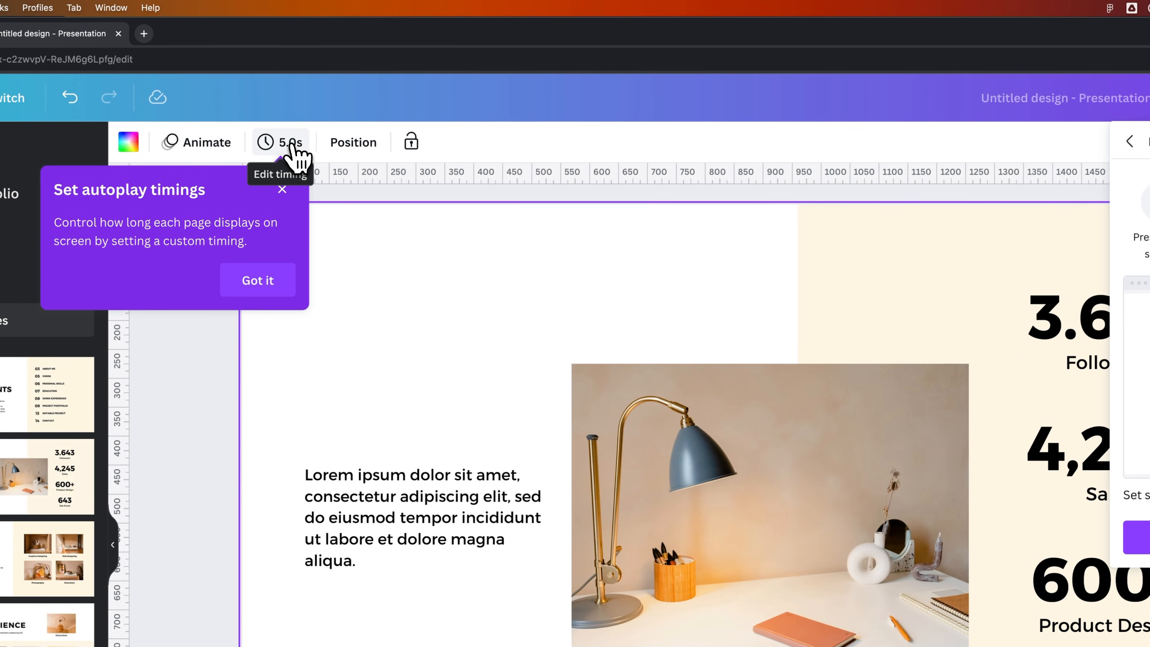
- Set page timing to 3.0 seconds applied to all 4 pages, then return to the Present options
click(289, 141)
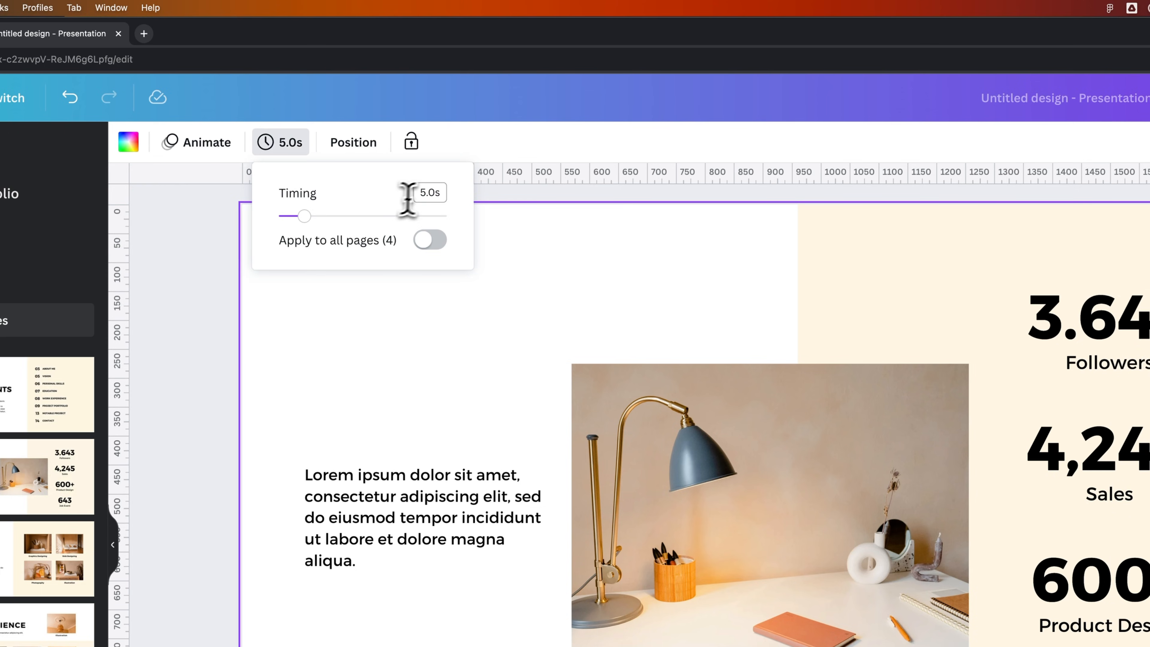
click(429, 192)
text(3)
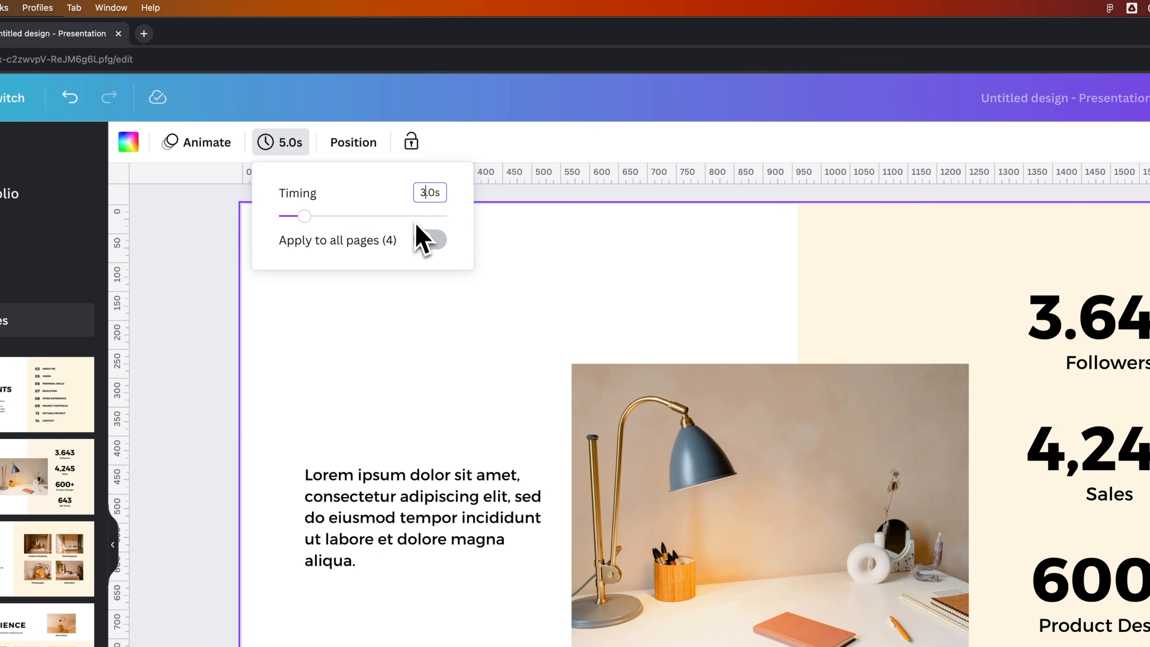
click(427, 239)
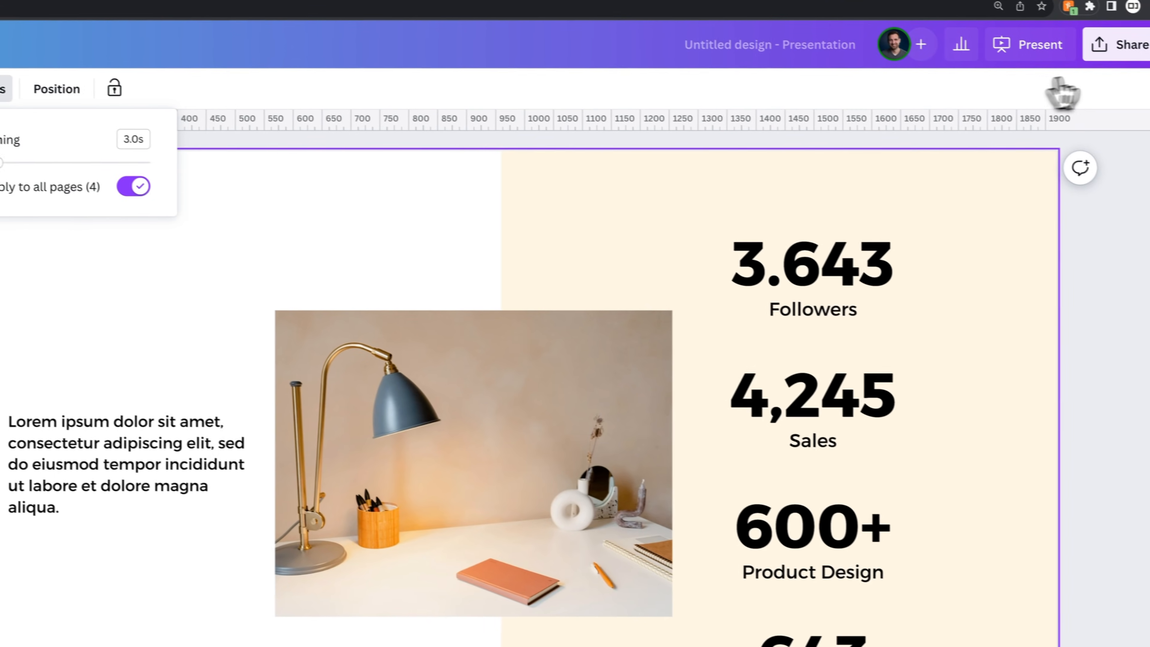
click(1027, 44)
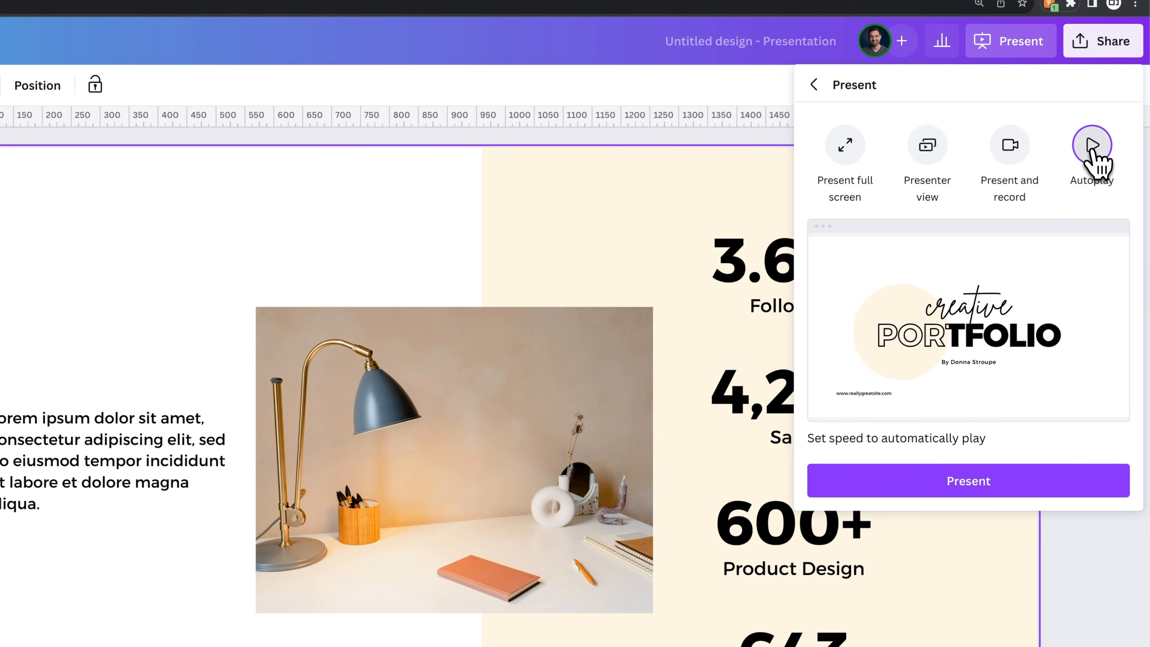